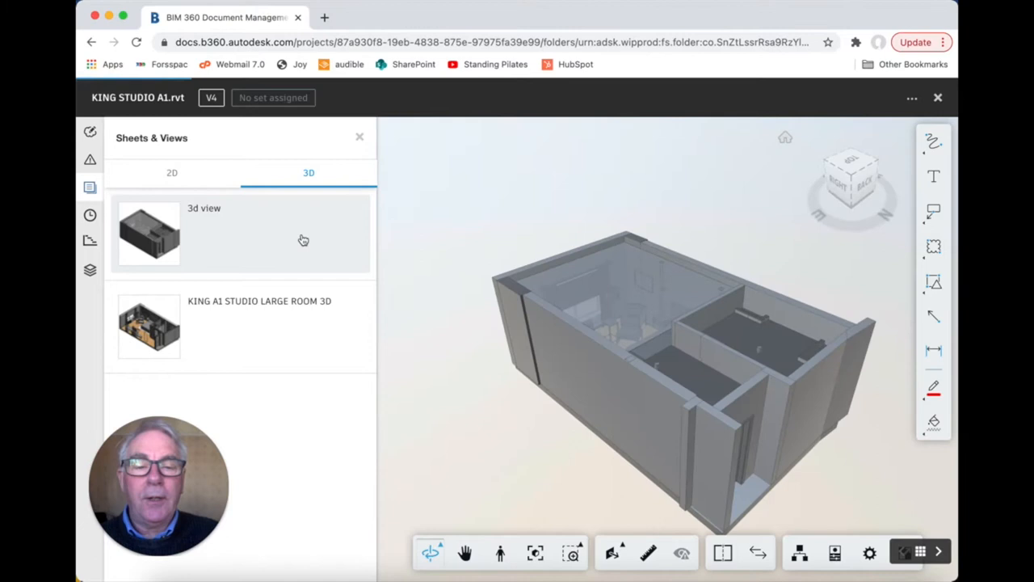
{"action": "mouse_move", "coordinate": [485, 398]}
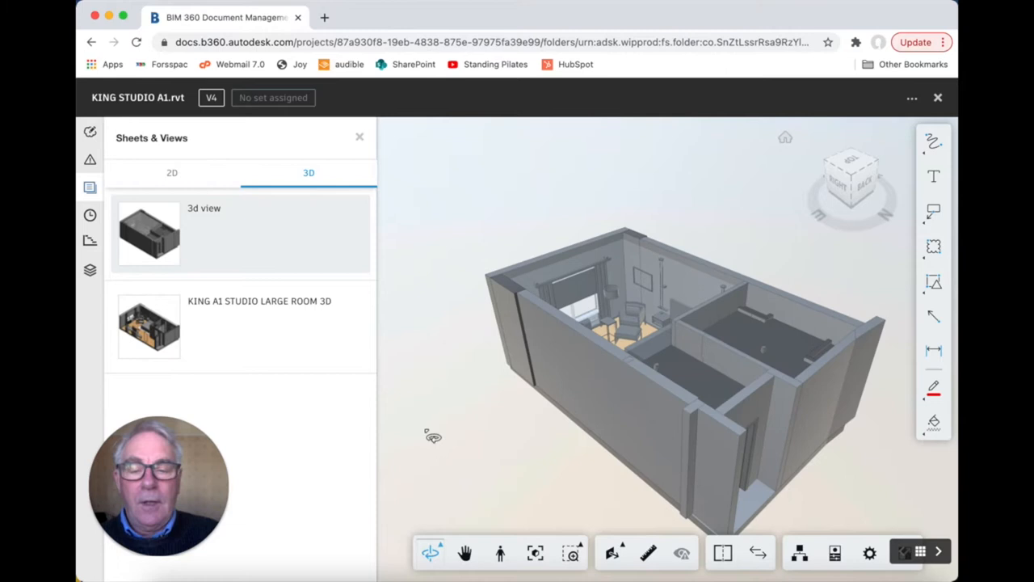
Step: Orbit the King Studio A1 model until the glazed-door front wall faces you
{"action": "left_click_drag", "start_coordinate": [433, 437], "coordinate": [658, 444]}
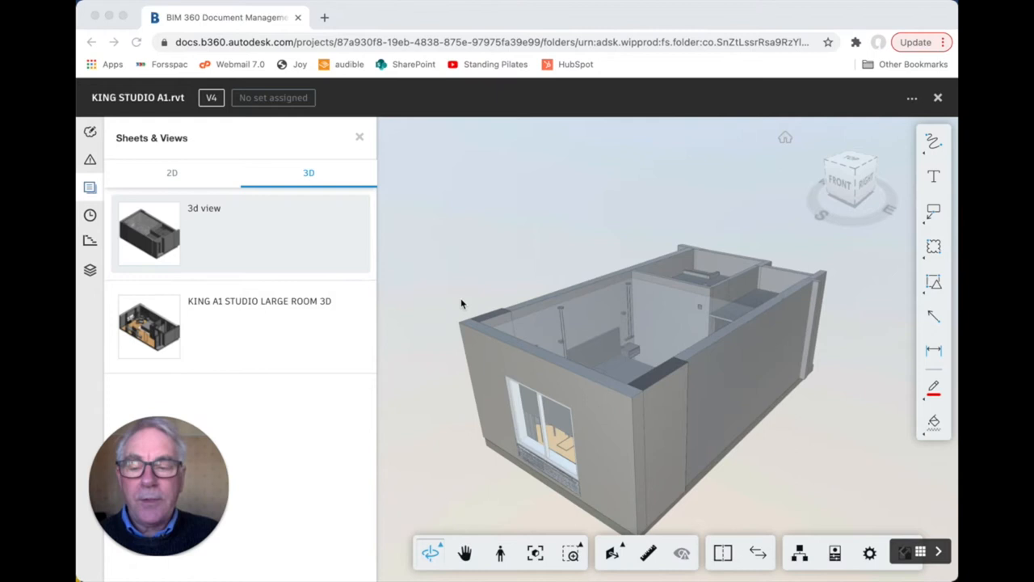
{"action": "mouse_move", "coordinate": [466, 553]}
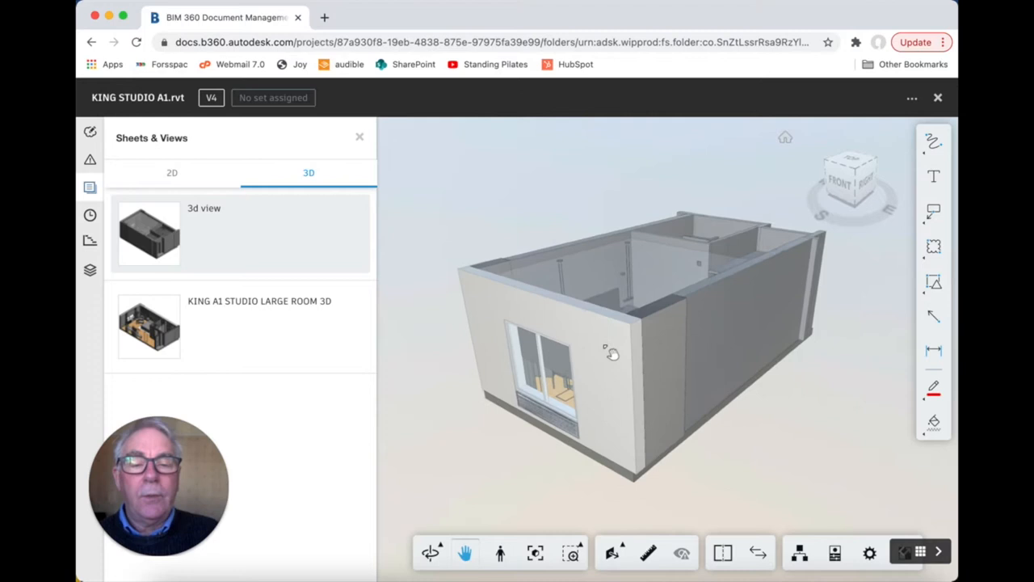
Step: Pan the model's front view to a new spot on the canvas
{"action": "left_click_drag", "start_coordinate": [611, 354], "coordinate": [635, 368]}
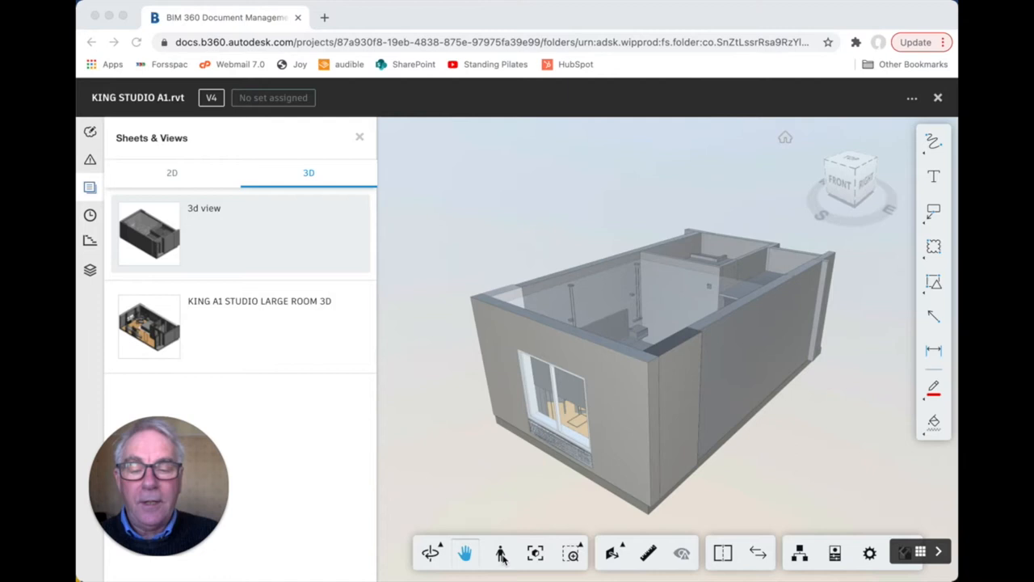
Step: Turn on First Person navigation to show the guide and Level 2 minimap
{"action": "left_click", "coordinate": [500, 553]}
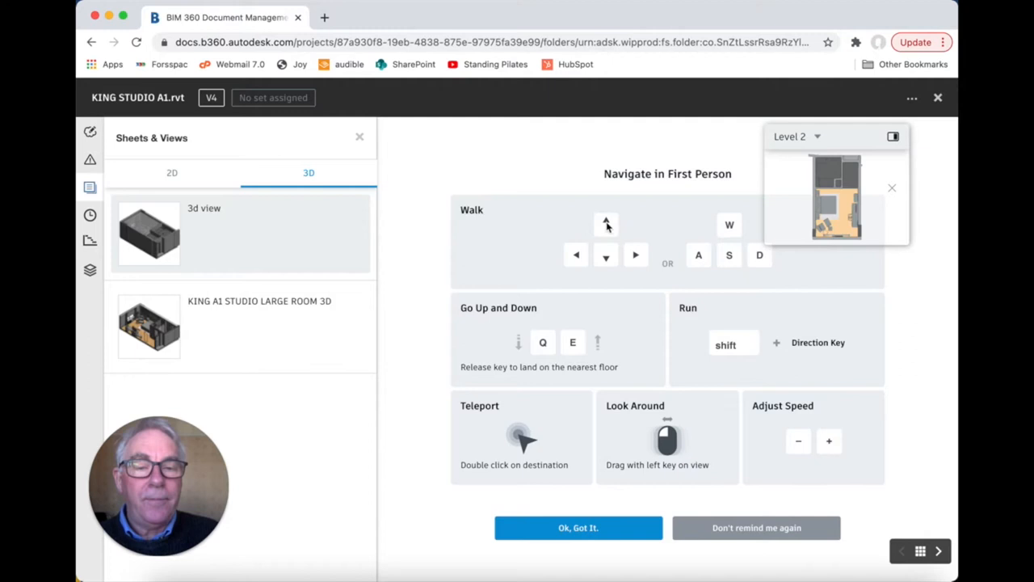
{"action": "mouse_move", "coordinate": [755, 263]}
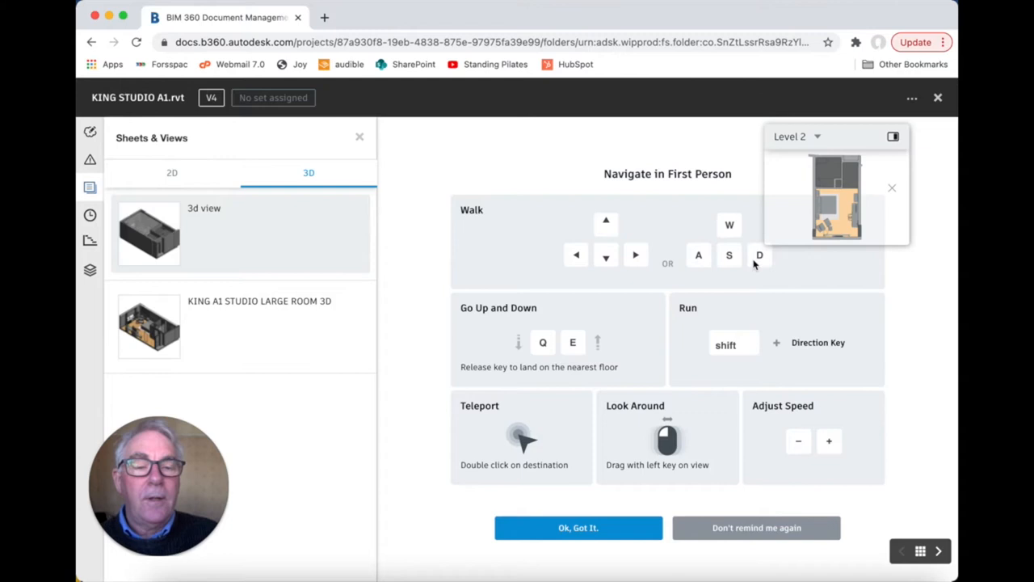
{"action": "mouse_move", "coordinate": [702, 260]}
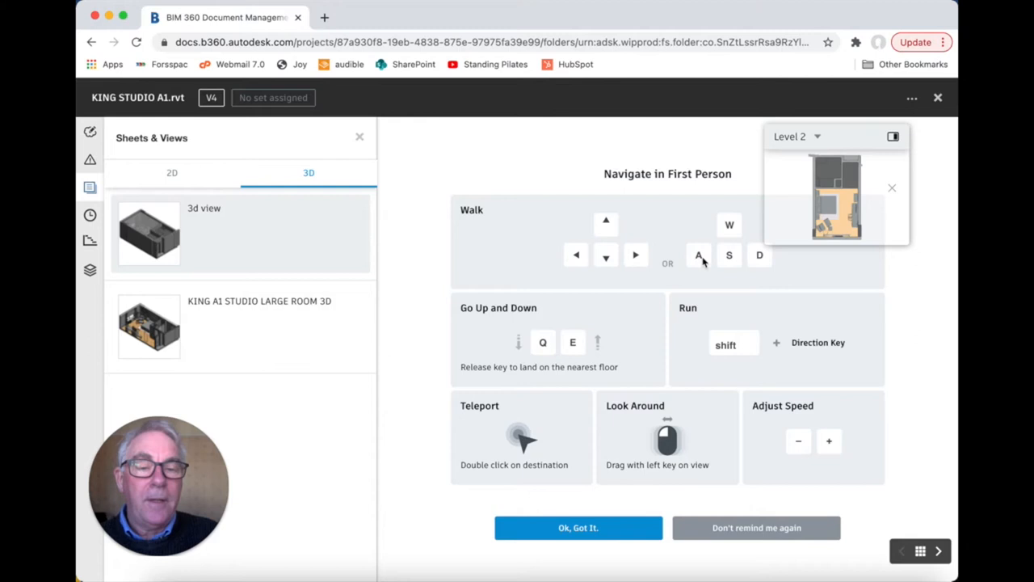
{"action": "mouse_move", "coordinate": [575, 254]}
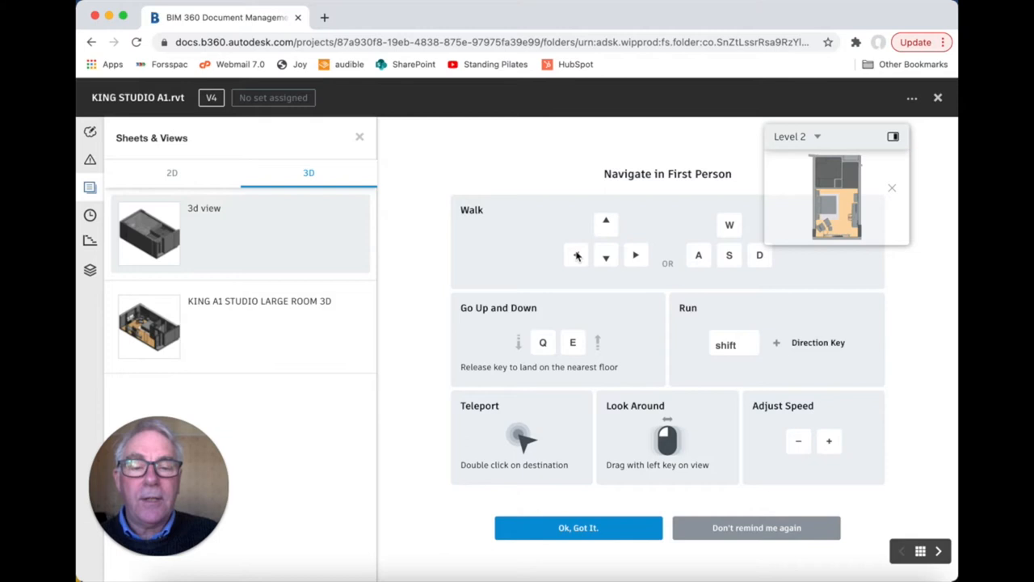
{"action": "mouse_move", "coordinate": [542, 343]}
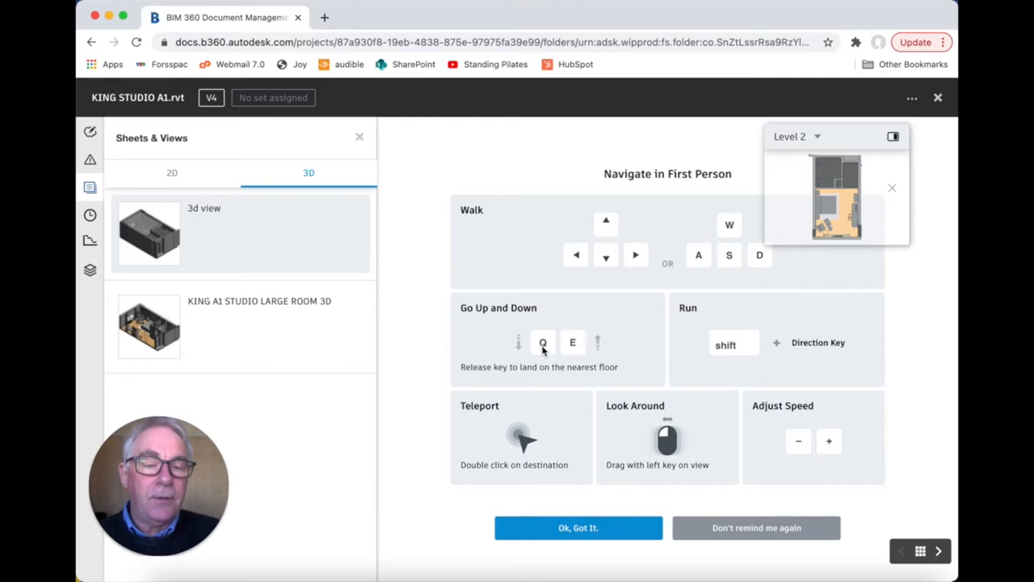
{"action": "mouse_move", "coordinate": [533, 443]}
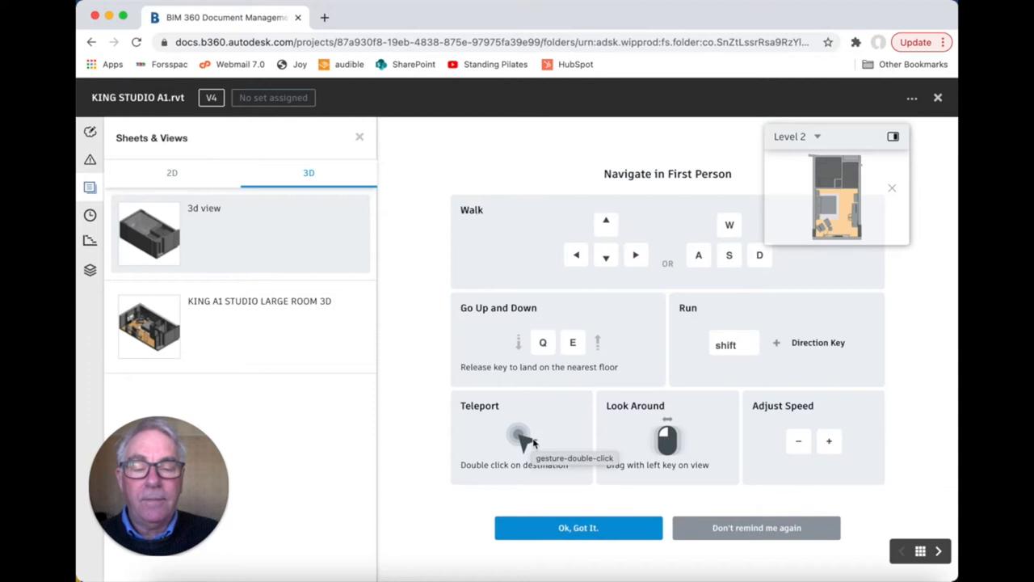
{"action": "mouse_move", "coordinate": [659, 431]}
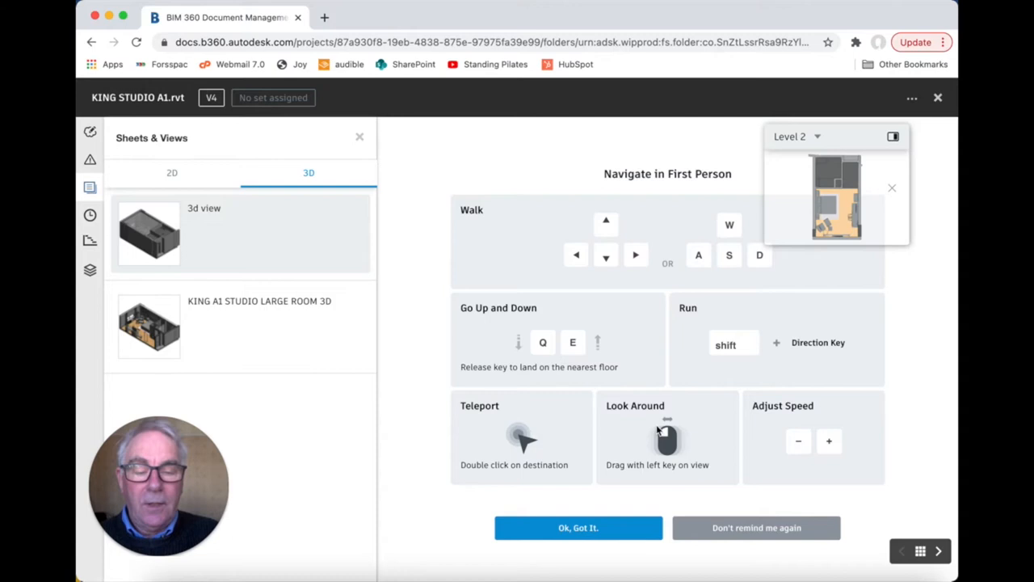
Step: Dismiss the first-person navigation guide with 'Ok, Got It.'
{"action": "left_click", "coordinate": [577, 527]}
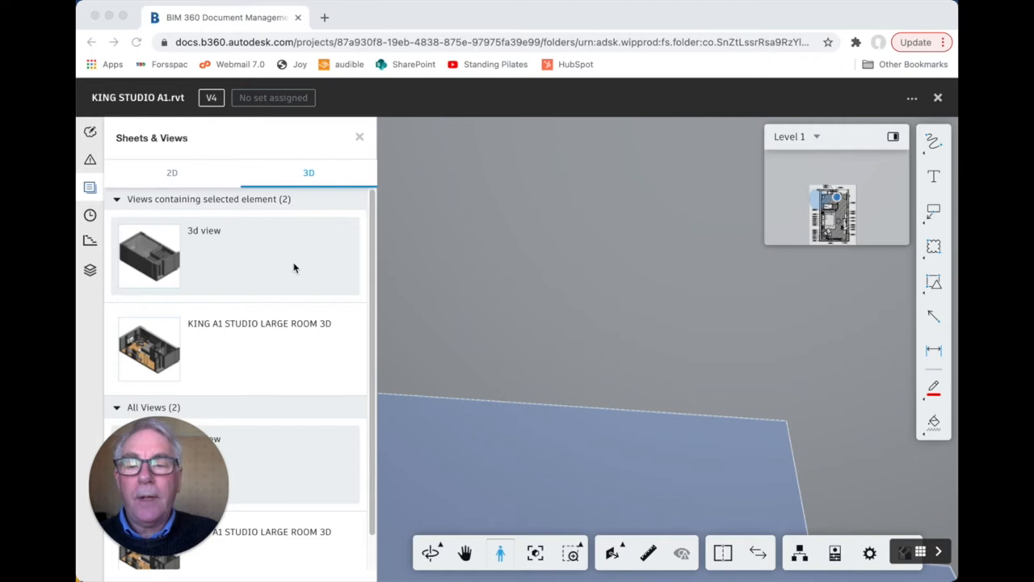
Step: Exit first person and orbit the exterior model from another corner
{"action": "left_click", "coordinate": [430, 553]}
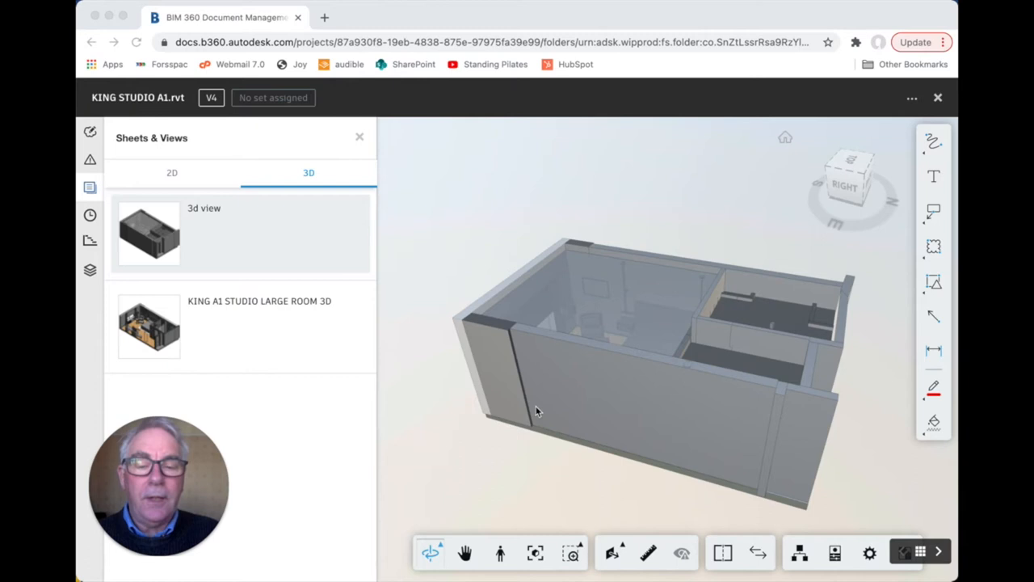
{"action": "left_click_drag", "start_coordinate": [538, 412], "coordinate": [667, 234]}
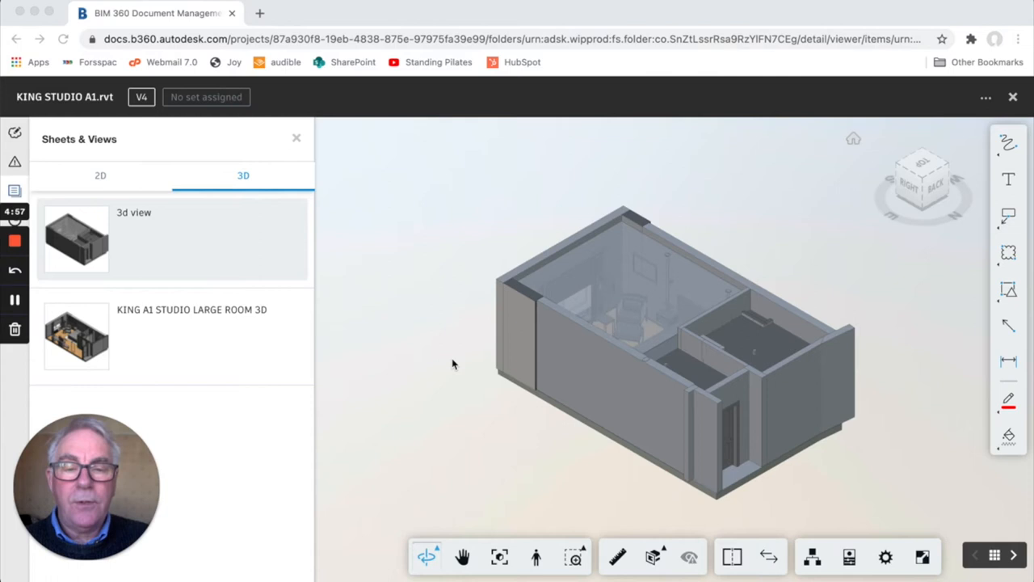
Step: Tilt the model to reveal the furnished interior with the desk and wall-mounted screen
{"action": "left_click", "coordinate": [606, 372]}
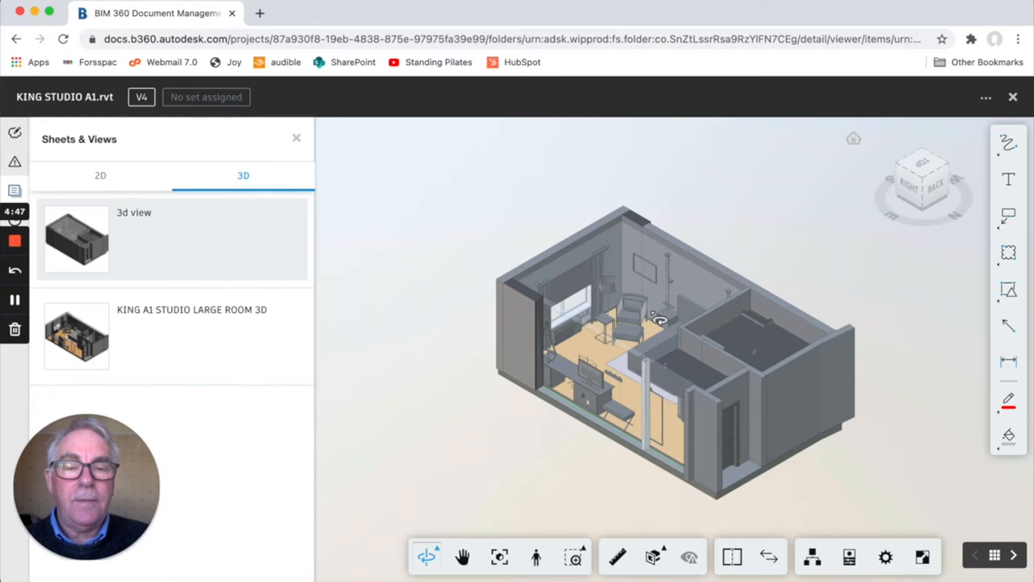
{"action": "left_click_drag", "start_coordinate": [659, 319], "coordinate": [549, 495]}
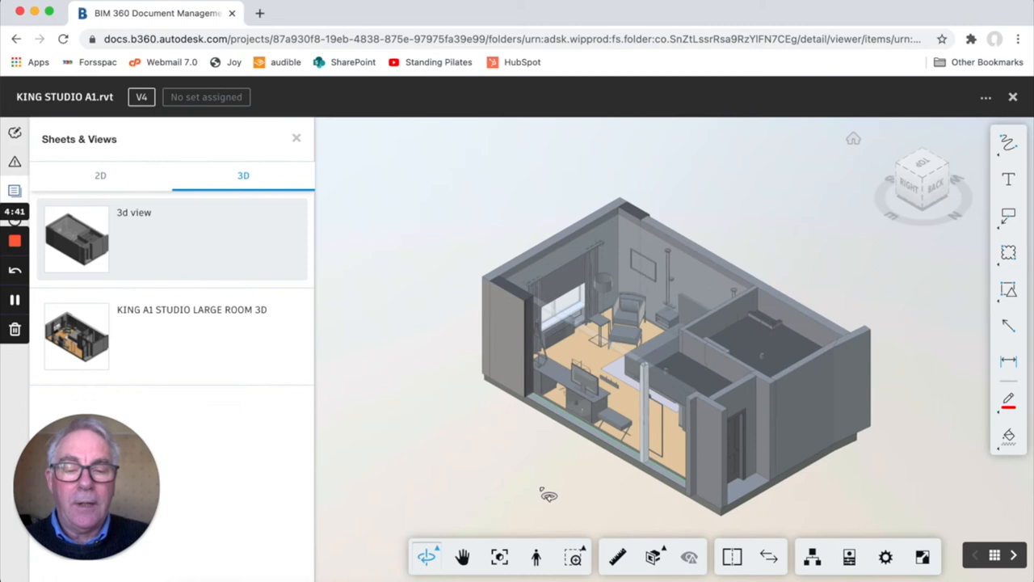
{"action": "left_click", "coordinate": [574, 556]}
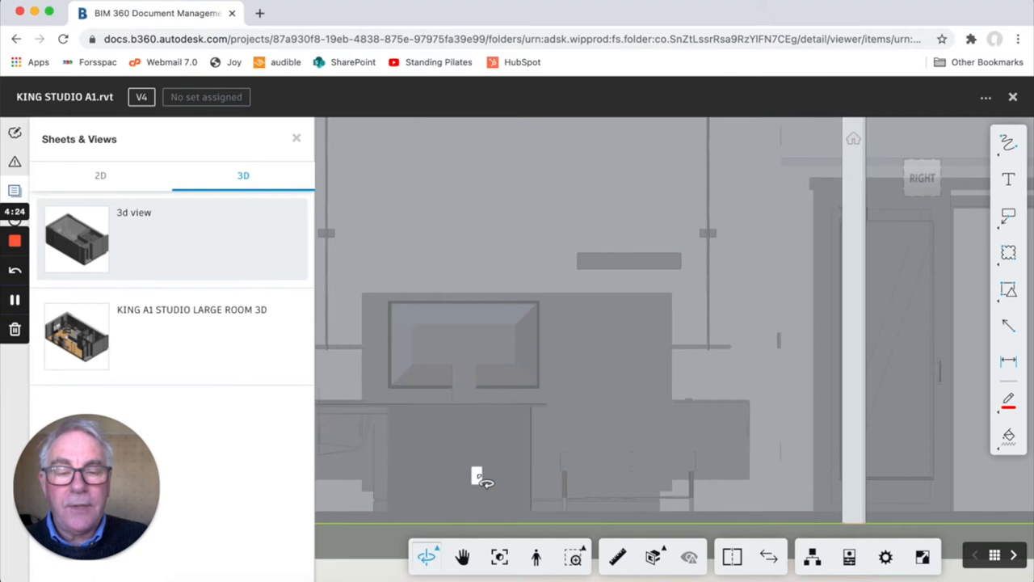
{"action": "left_click", "coordinate": [617, 556]}
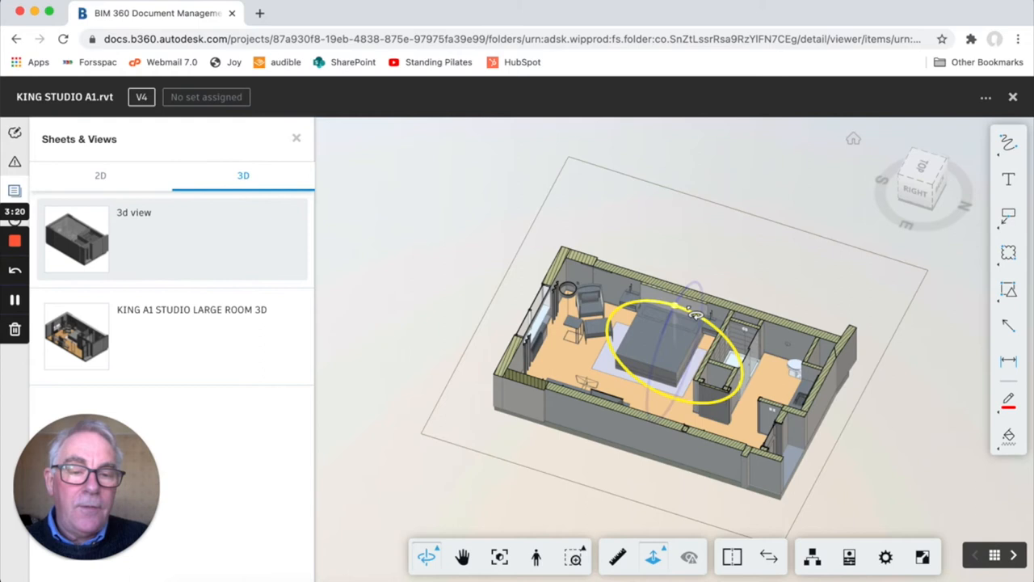
Step: Select the bed in the 3D model to find views containing it
{"action": "left_click", "coordinate": [662, 348]}
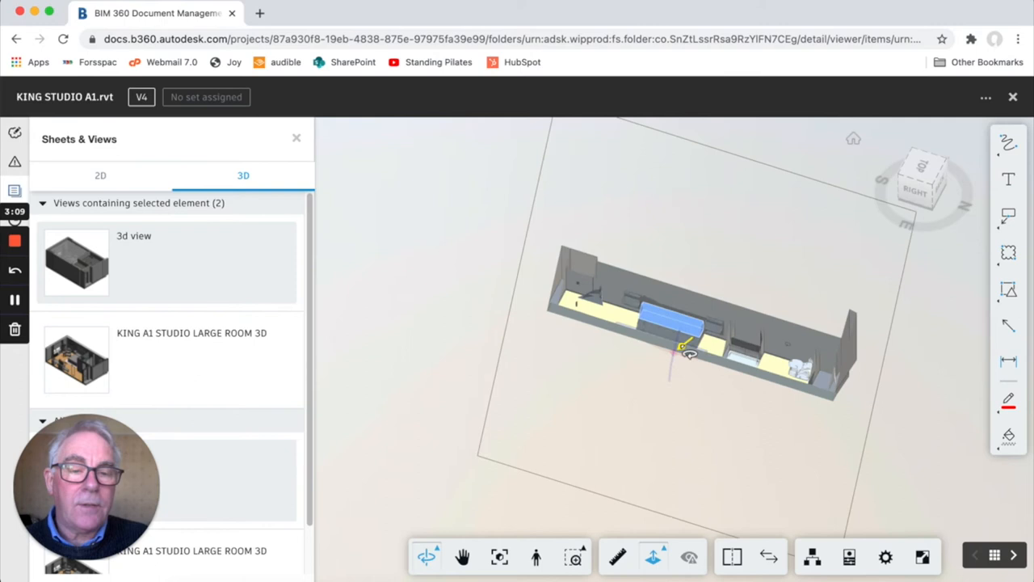
Step: Orbit the room and show sheet 601-1, King A1 Studio Sheet 1, in split view
{"action": "left_click_drag", "start_coordinate": [686, 348], "coordinate": [687, 388]}
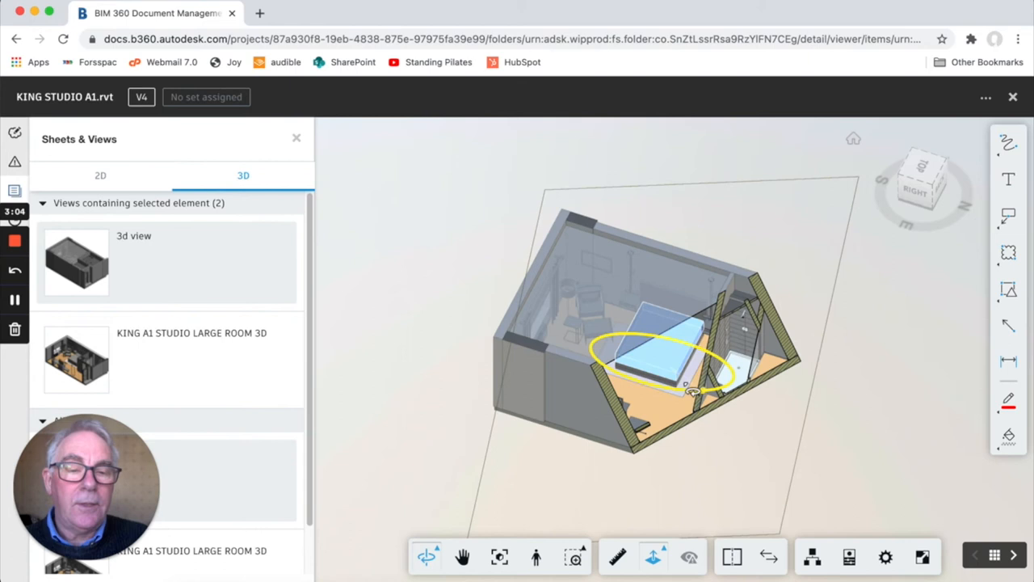
{"action": "left_click", "coordinate": [653, 556]}
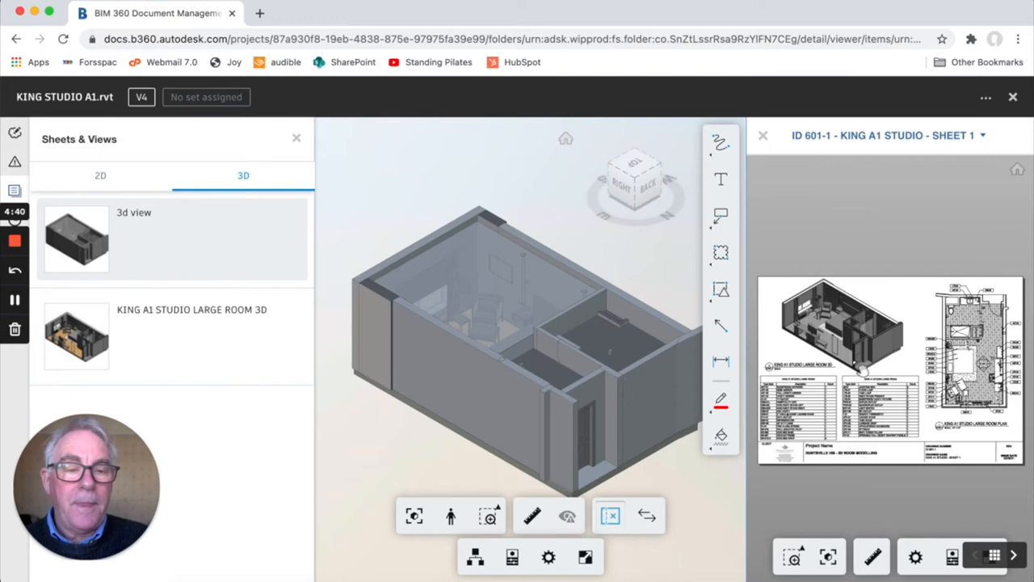
Step: Pick an element on the desk wall so the sheet zooms to it, then close the sheet
{"action": "left_click", "coordinate": [577, 436]}
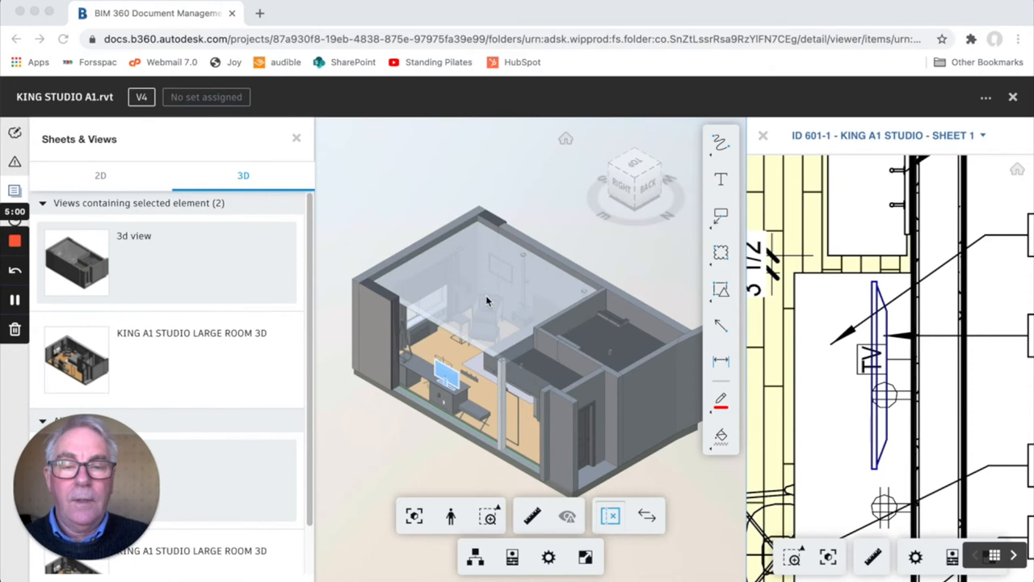
{"action": "left_click", "coordinate": [761, 134]}
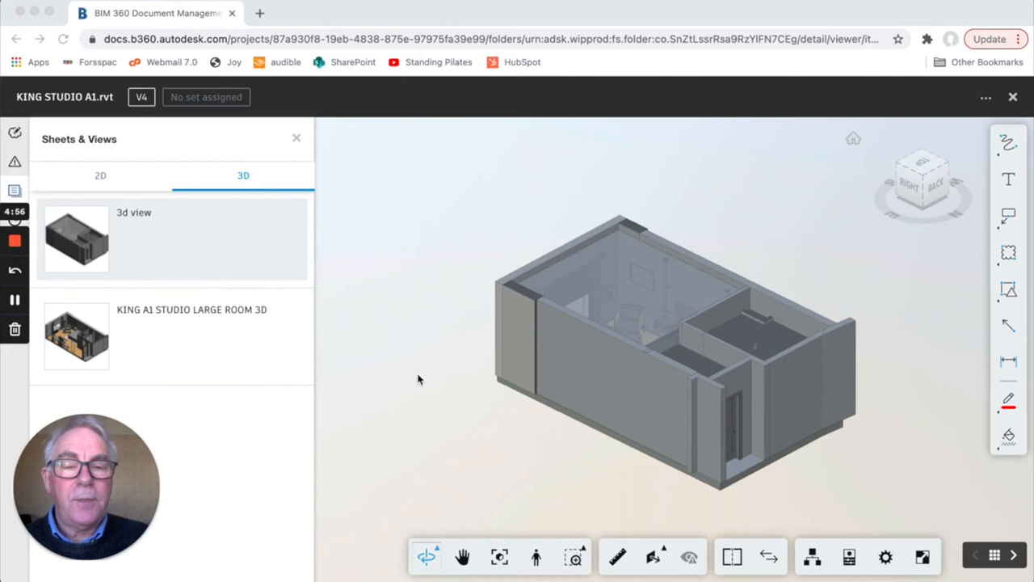
{"action": "mouse_move", "coordinate": [493, 388]}
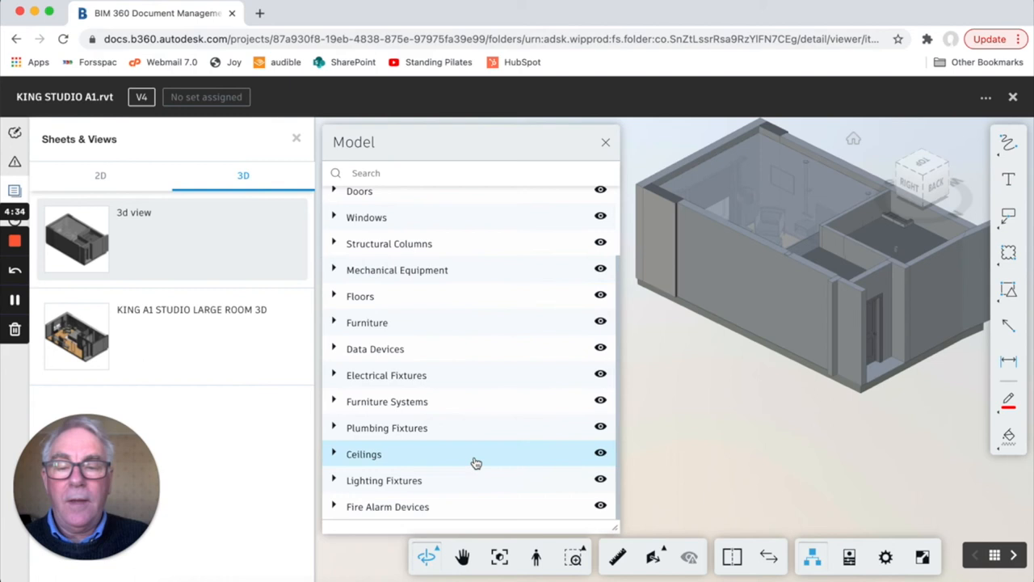
Step: Expand Furniture in the model browser and select the ADA bath vanity
{"action": "scroll", "scroll_direction": "up", "scroll_amount": 3}
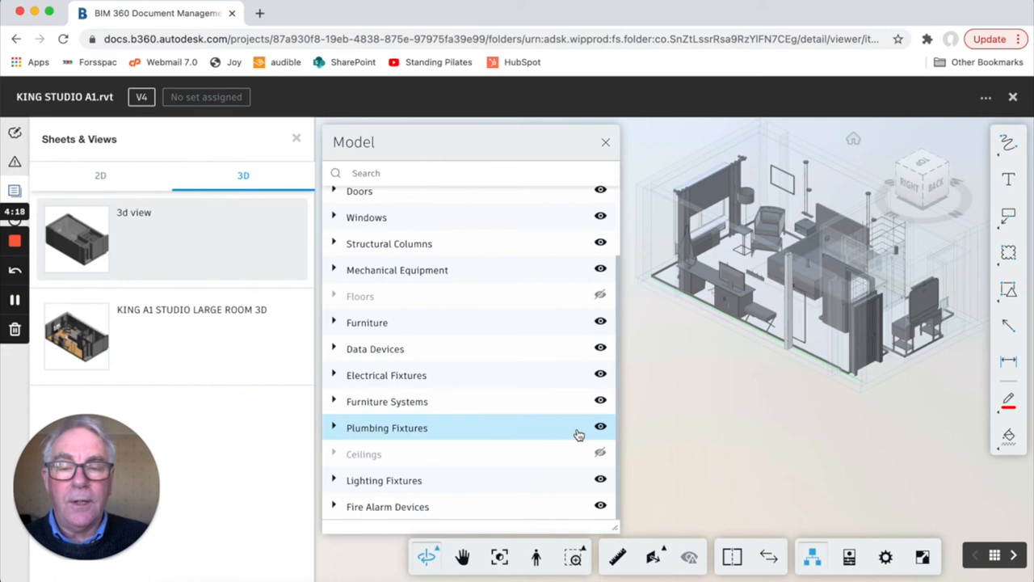
{"action": "left_click", "coordinate": [333, 322]}
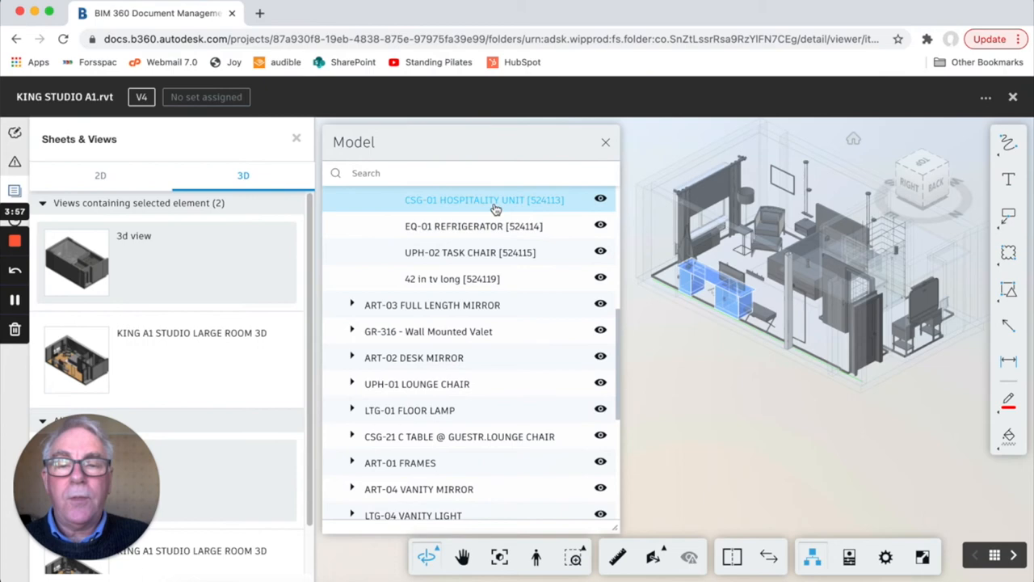
{"action": "scroll", "scroll_direction": "down", "scroll_amount": 3}
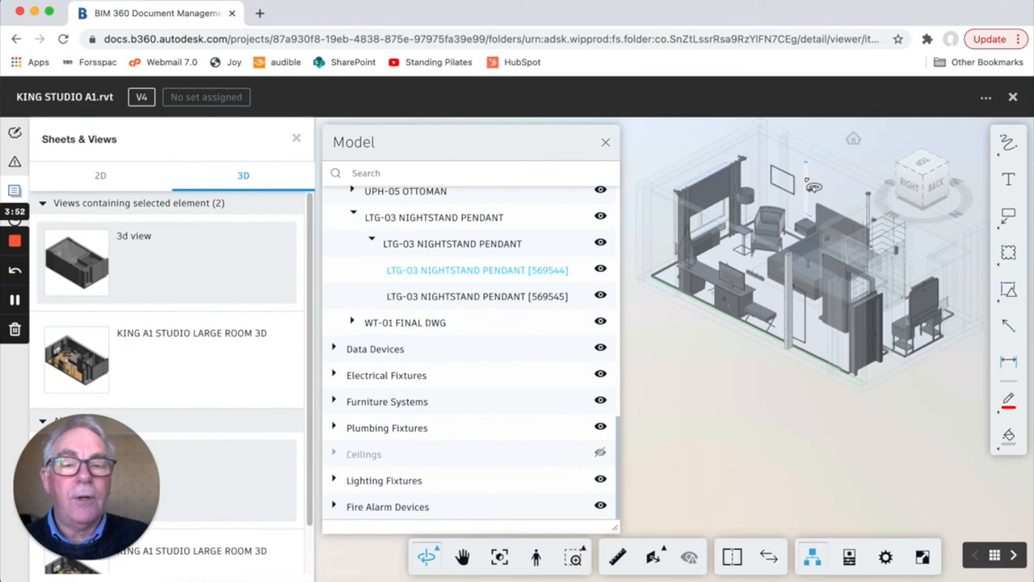
{"action": "mouse_move", "coordinate": [805, 348]}
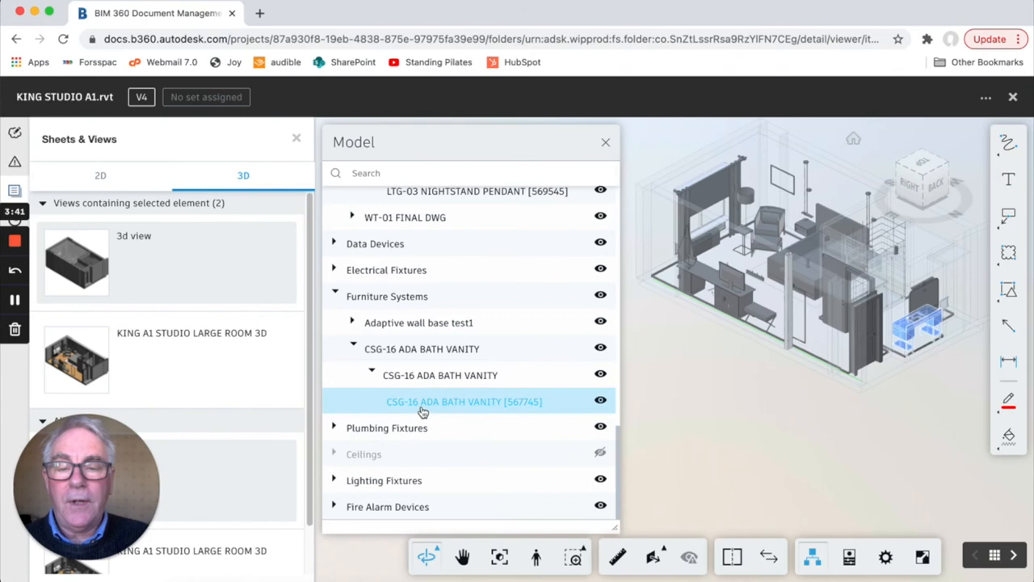
{"action": "left_click", "coordinate": [605, 143]}
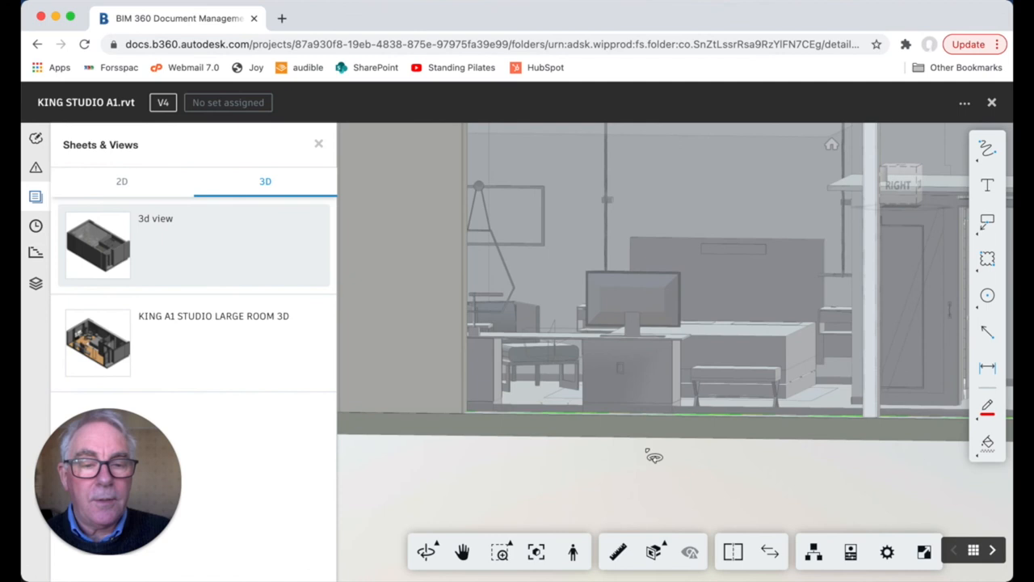
{"action": "mouse_move", "coordinate": [987, 259]}
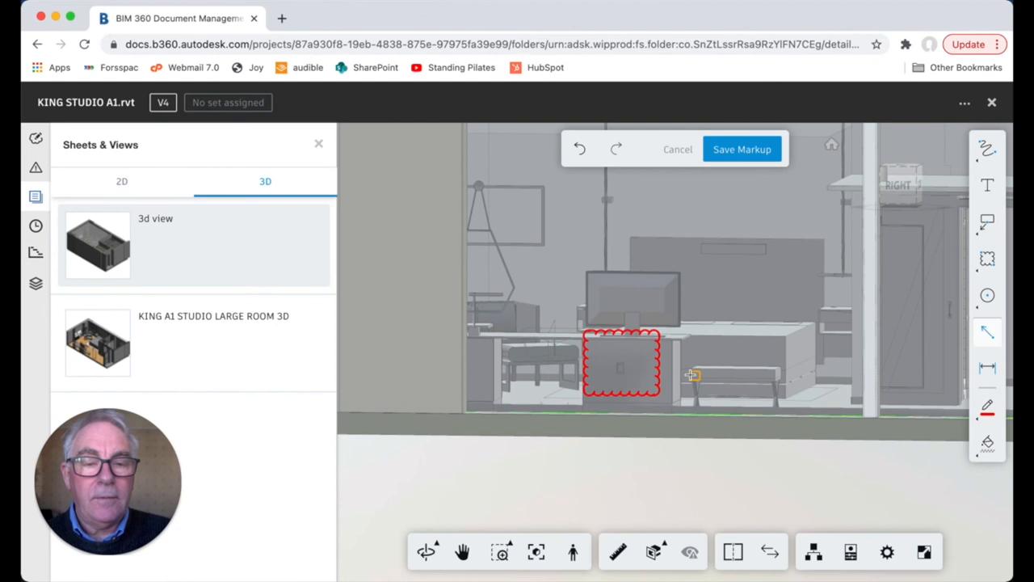
Step: Add a 'Move to clear' text note beside the desk cabinet
{"action": "left_click", "coordinate": [986, 185]}
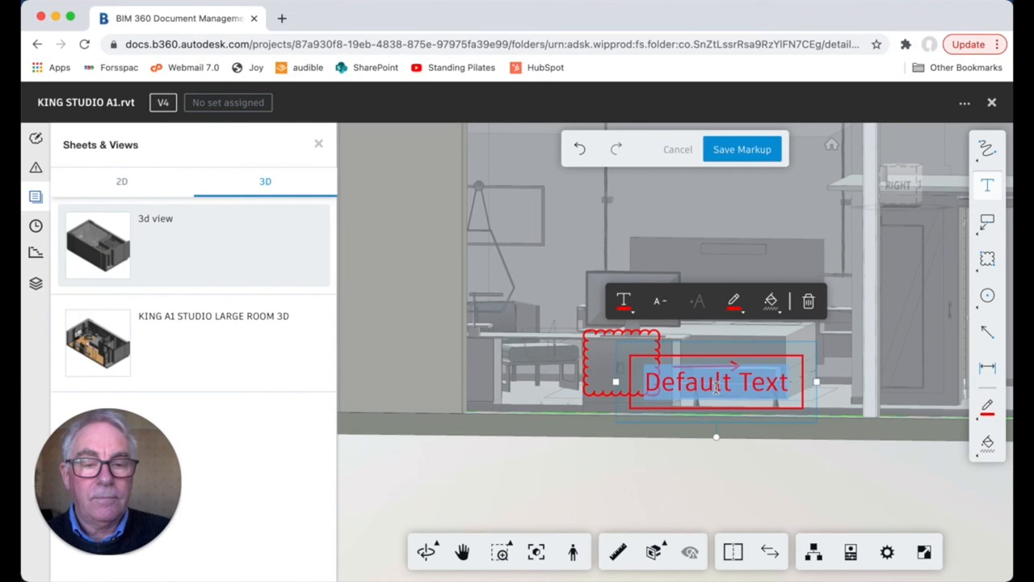
{"action": "type", "text": "Move to clear"}
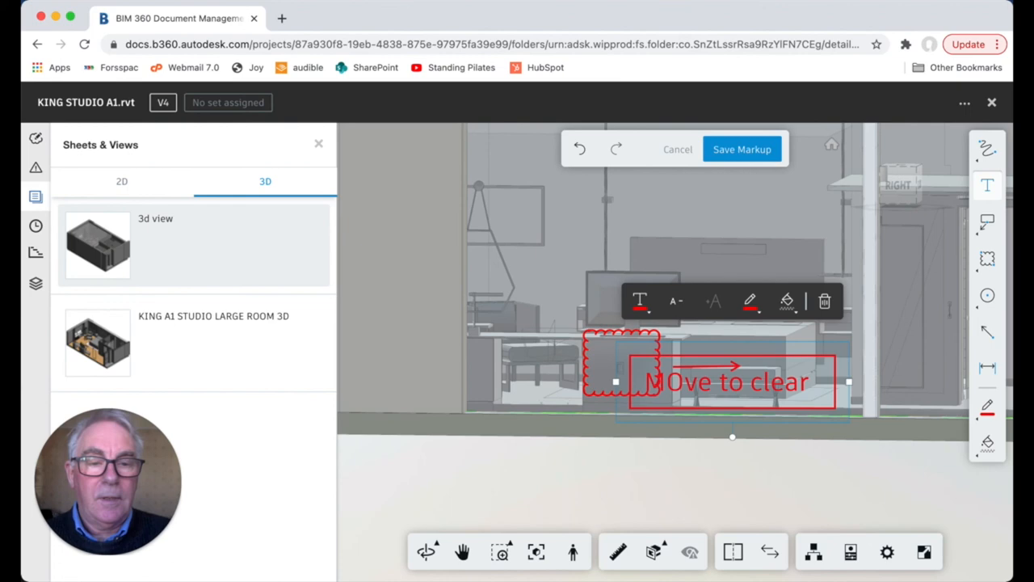
{"action": "left_click", "coordinate": [676, 300]}
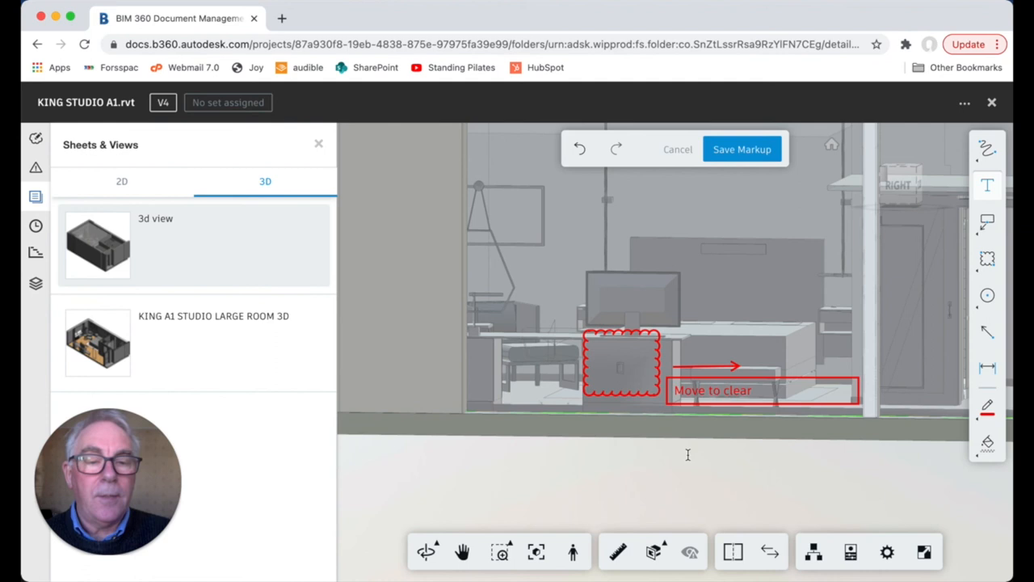
Step: Add a 'Mirro wrong' callout pointing toward the mirror
{"action": "left_click", "coordinate": [986, 185]}
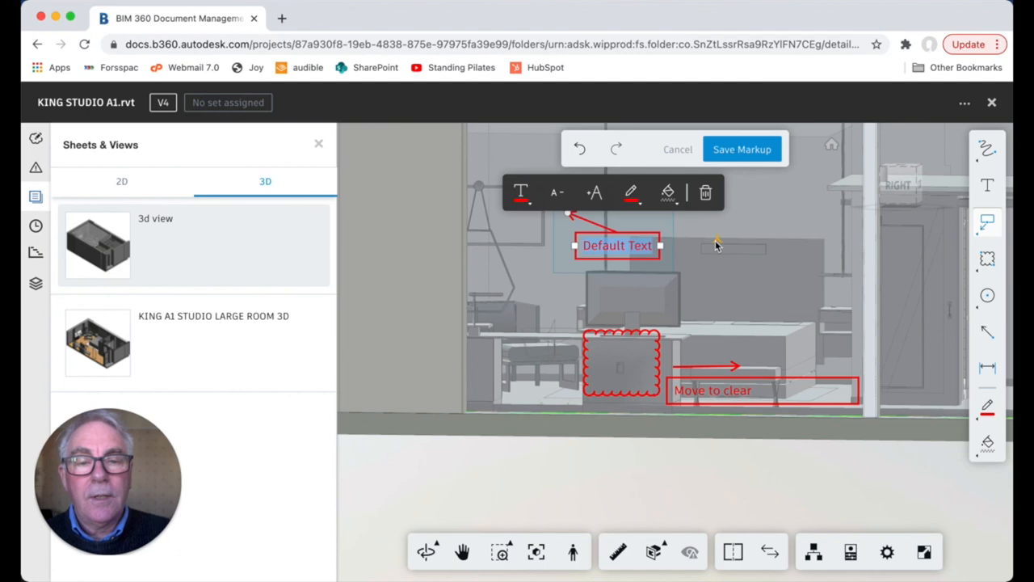
{"action": "type", "text": "Mirro wrong type"}
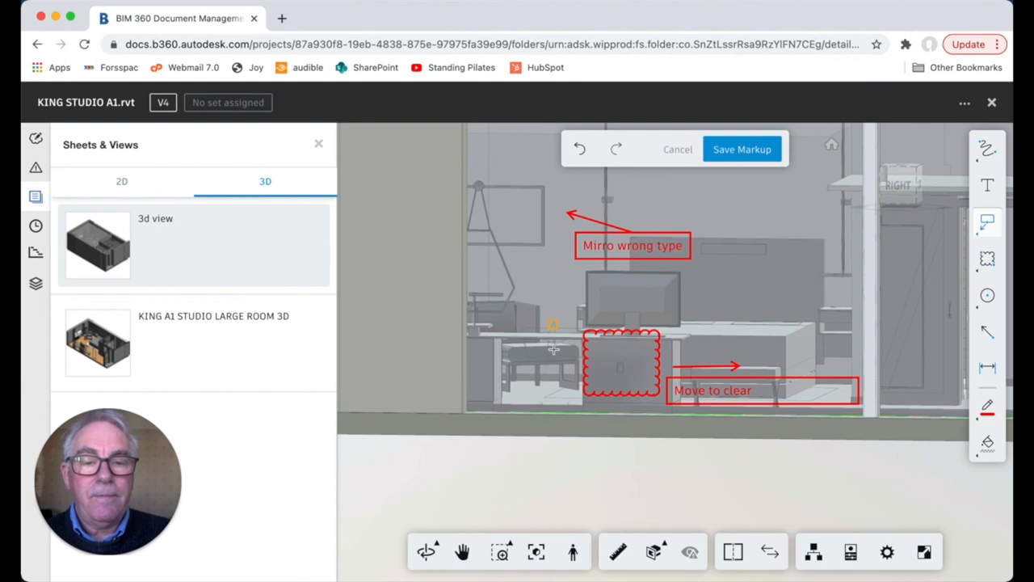
{"action": "left_click", "coordinate": [741, 148]}
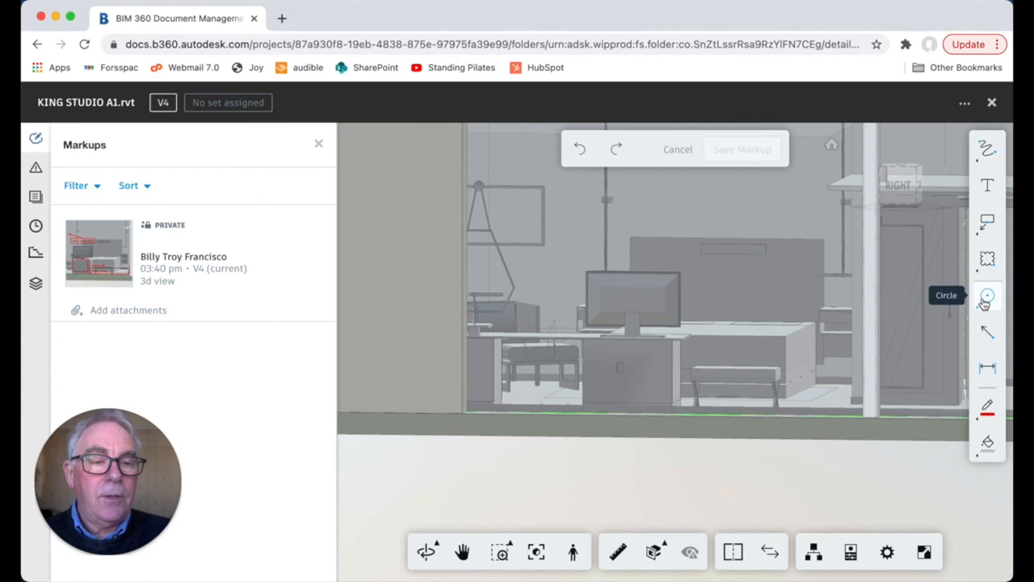
Step: Draw a dimension line across the bench and save it as a second markup
{"action": "left_click", "coordinate": [987, 295]}
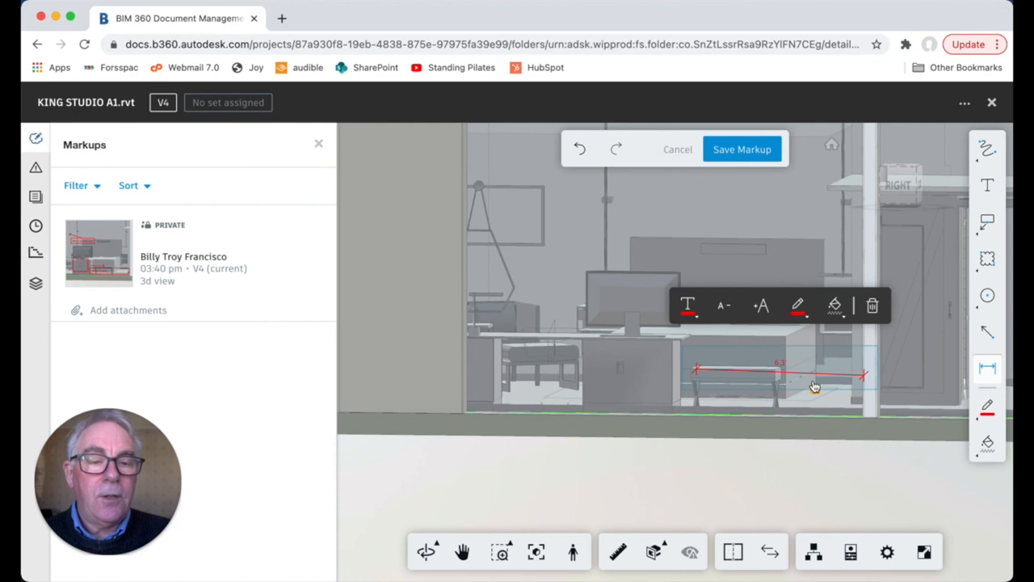
{"action": "mouse_move", "coordinate": [691, 192]}
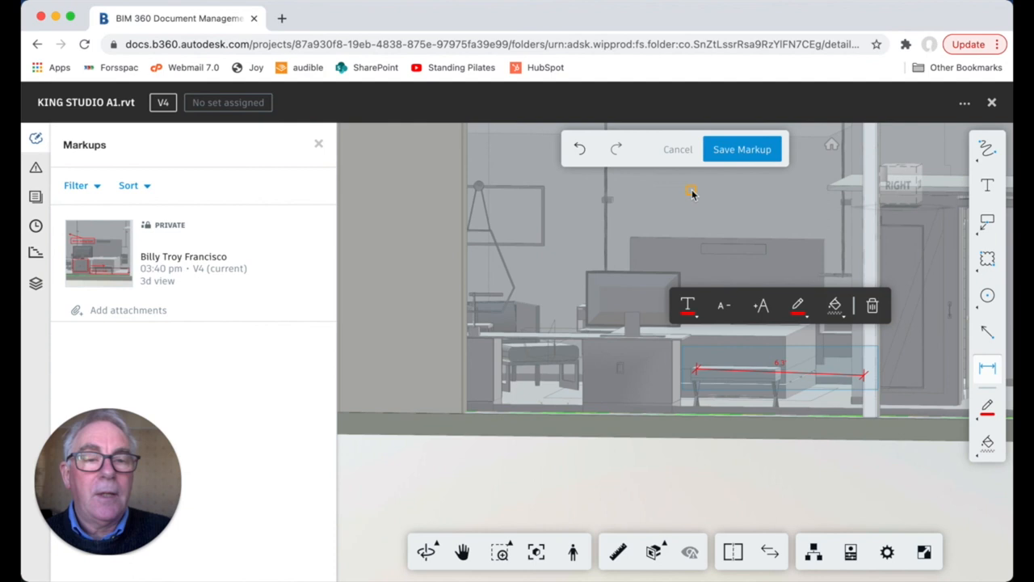
{"action": "left_click", "coordinate": [741, 148]}
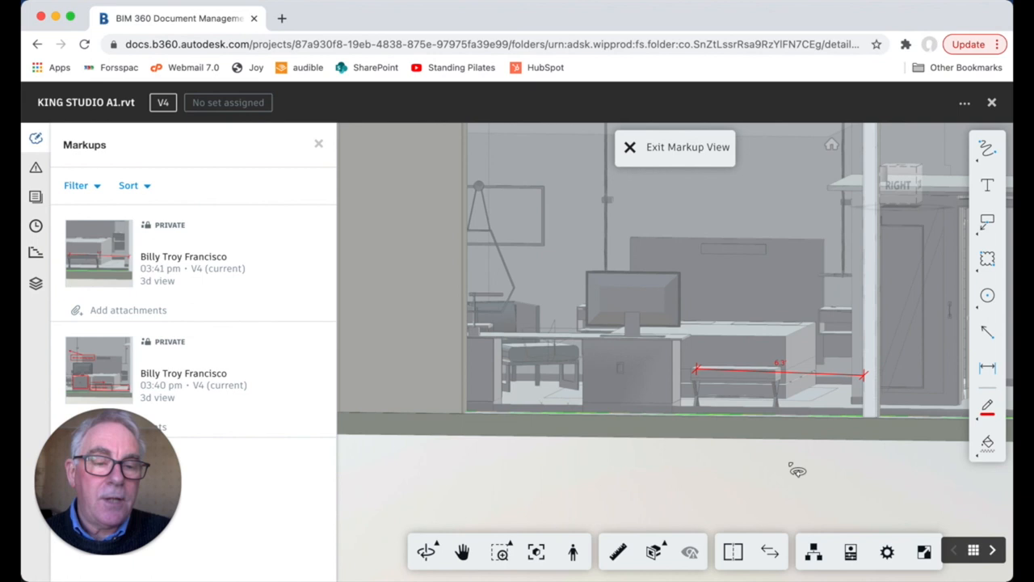
{"action": "mouse_move", "coordinate": [798, 481]}
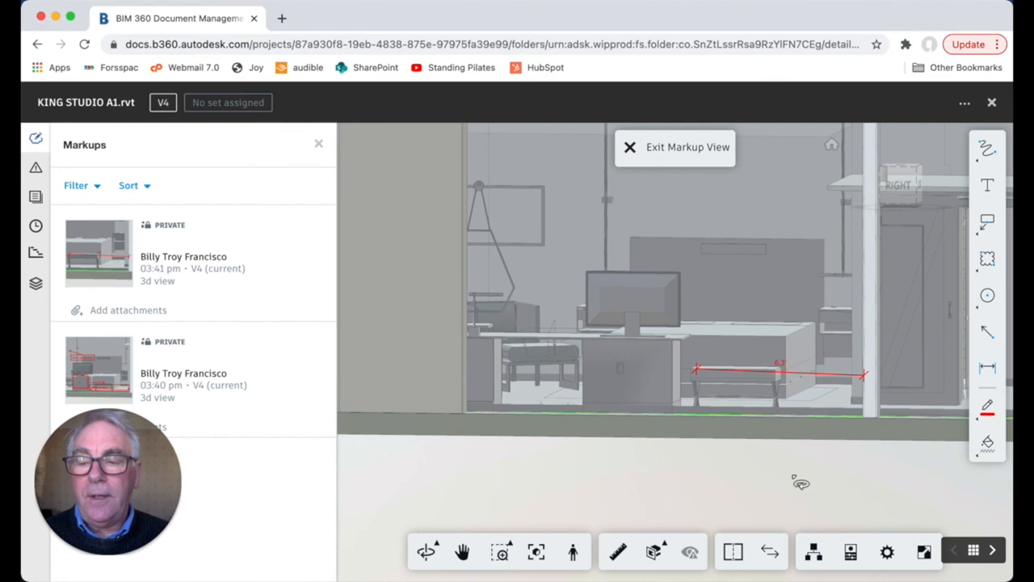